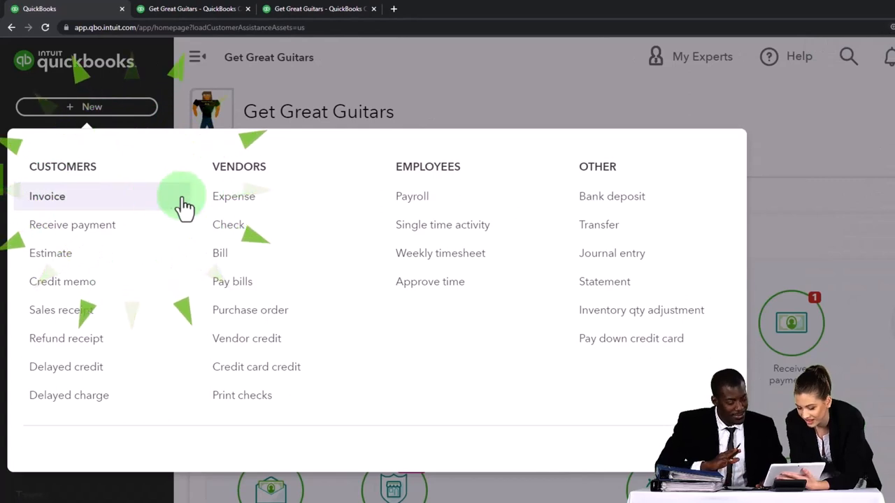
mouse_move(264, 182)
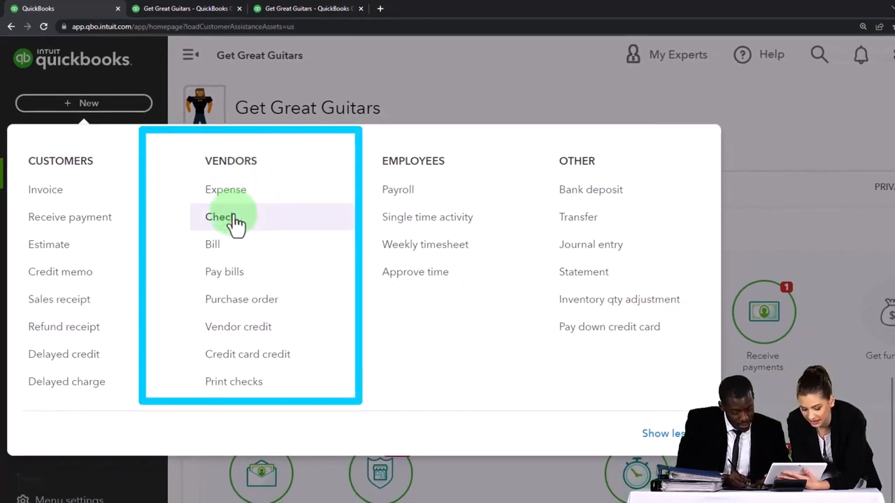
- Create a new check from the + New menu
click(219, 216)
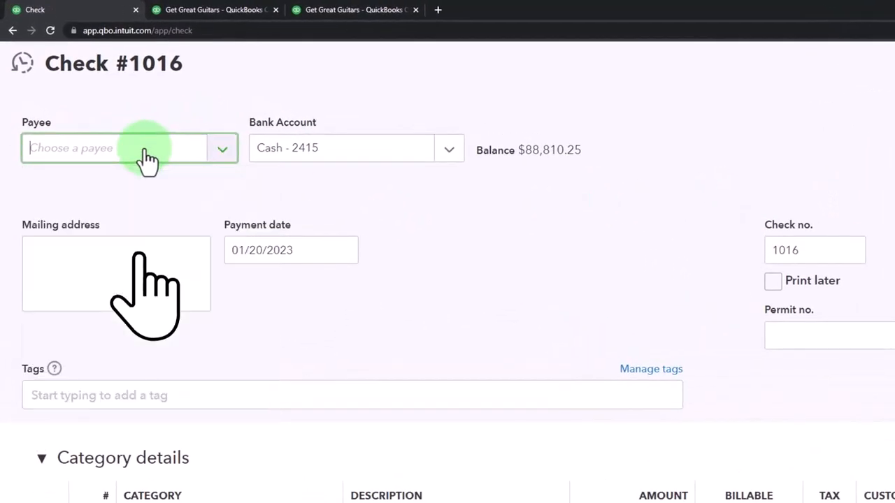
- Set the check payee to Chase and the payment date to 02/01/2023
text(Cha)
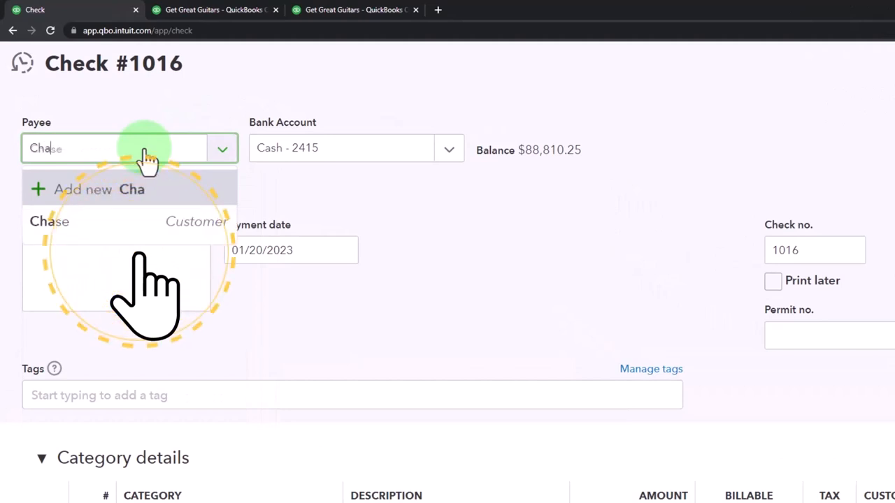
text(se)
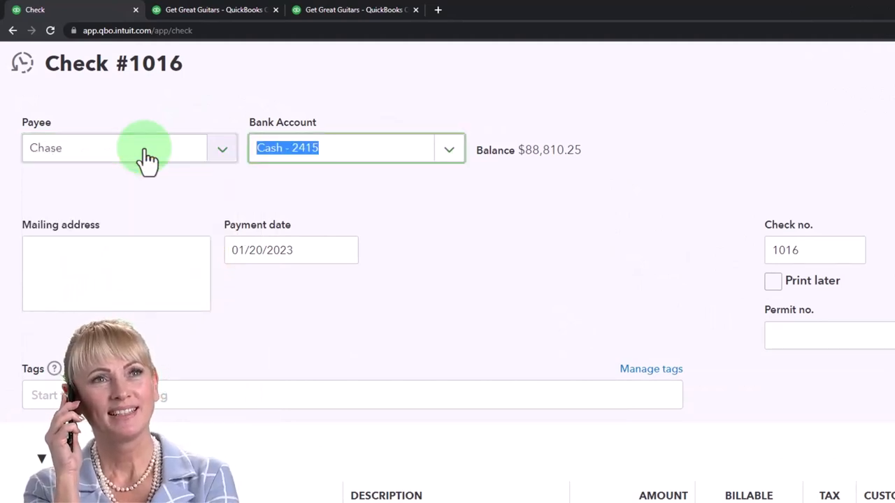
click(133, 140)
text(0)
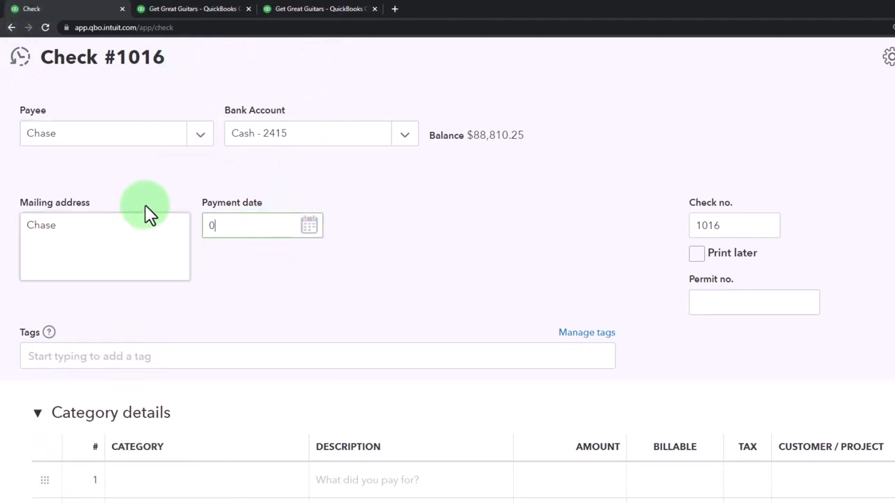
text(20123)
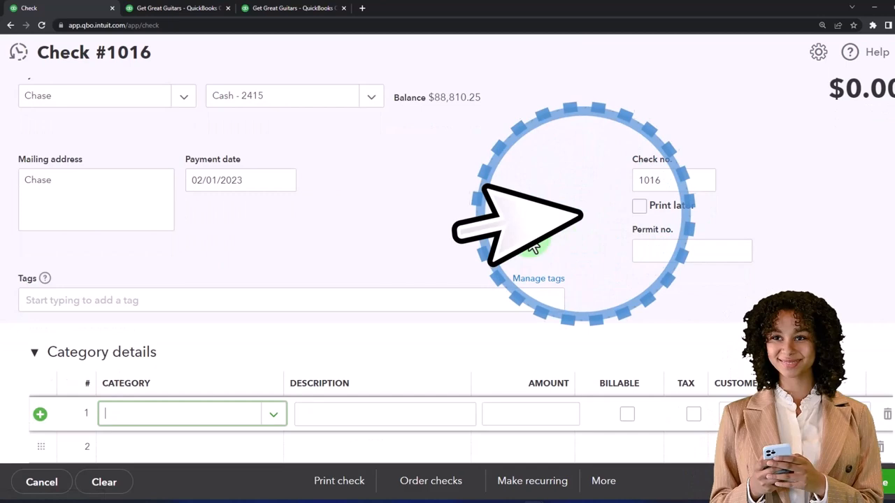
scroll(down, 3)
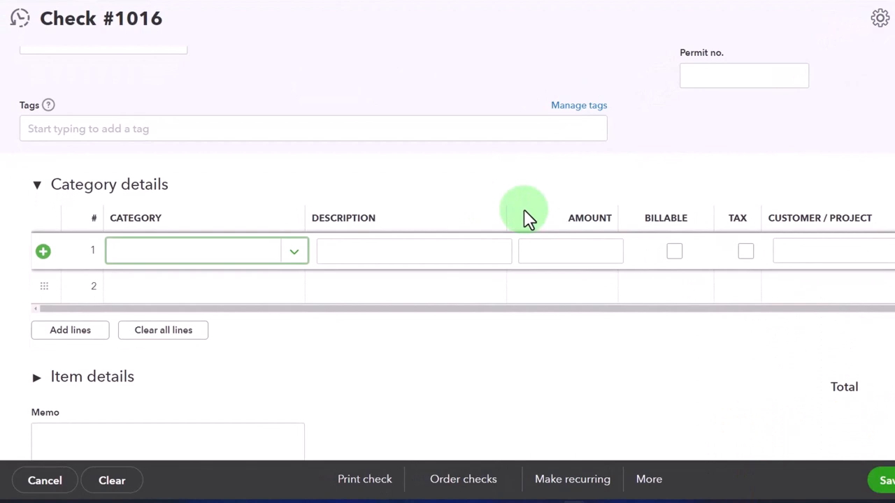
- Fill line 1 as Interest paid, description 'First payment', amount 300.00
text(Int)
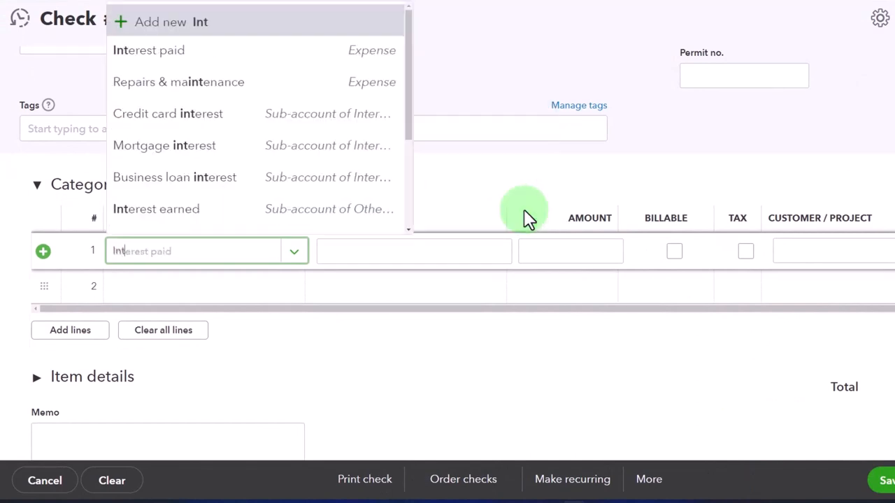
text(e)
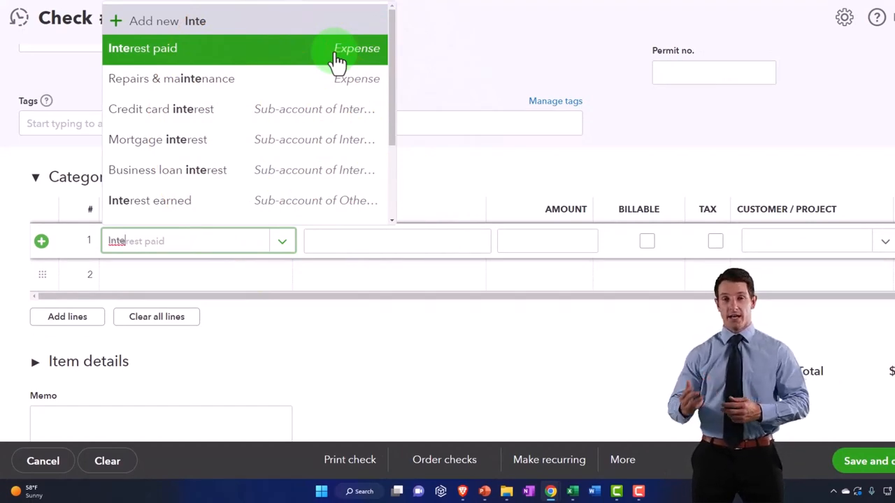
click(142, 48)
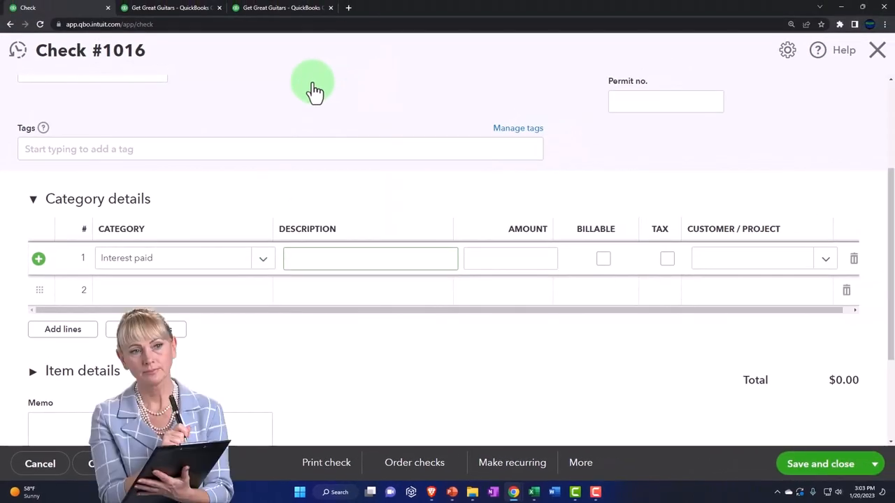
text(First p)
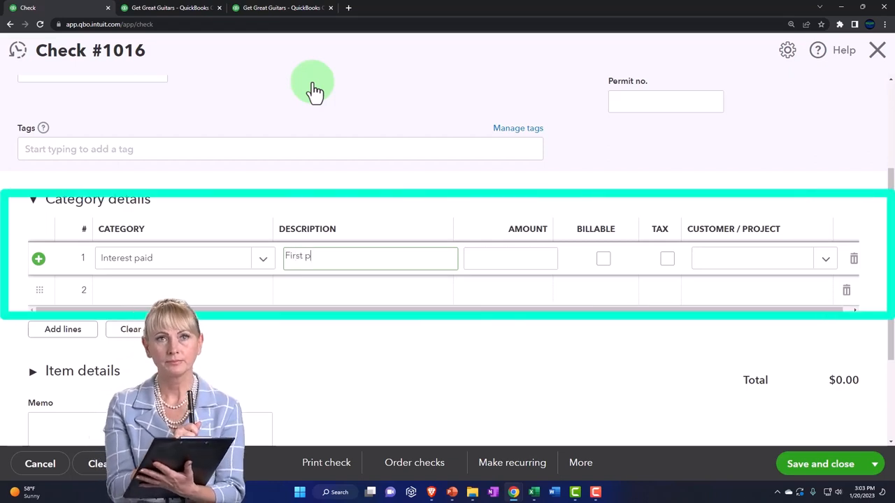
text(ayment)
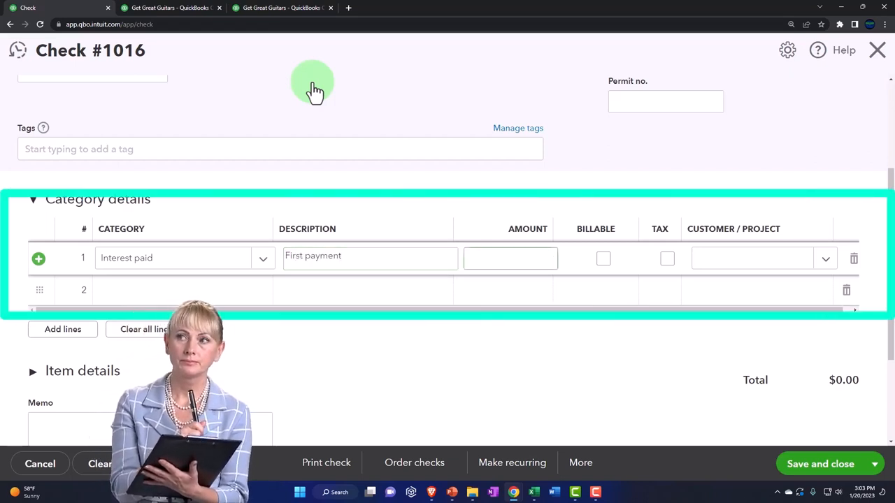
click(510, 257)
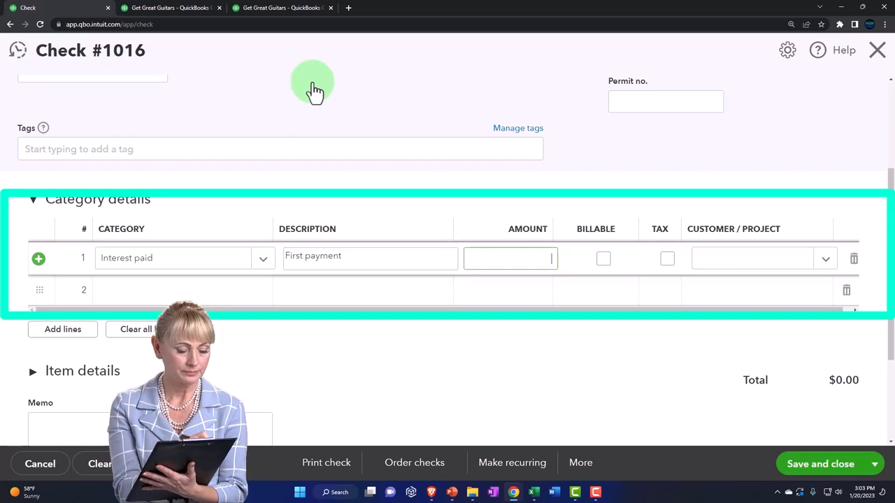
text(300.00)
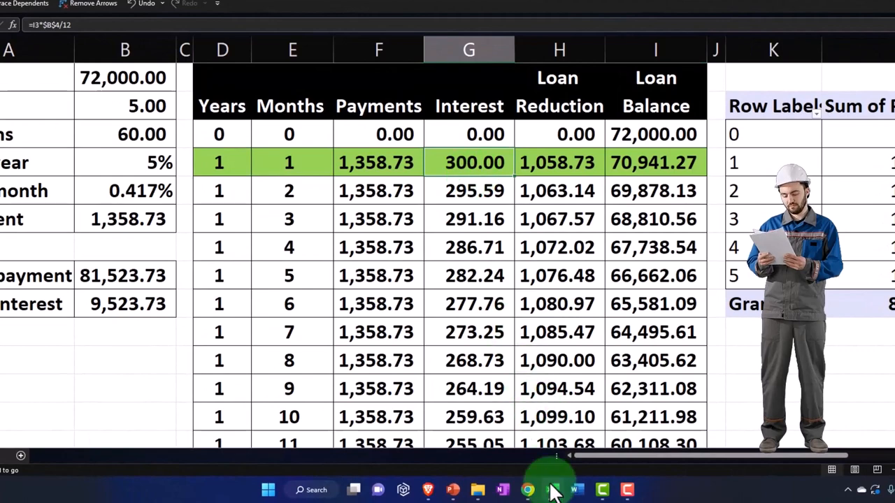
- Add line 2 with category Loan Payable and description 'First payment'
click(527, 489)
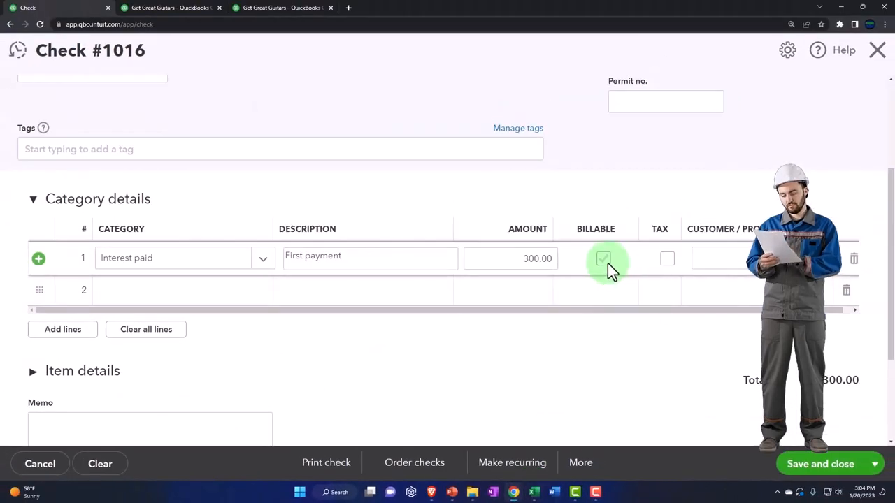
click(171, 289)
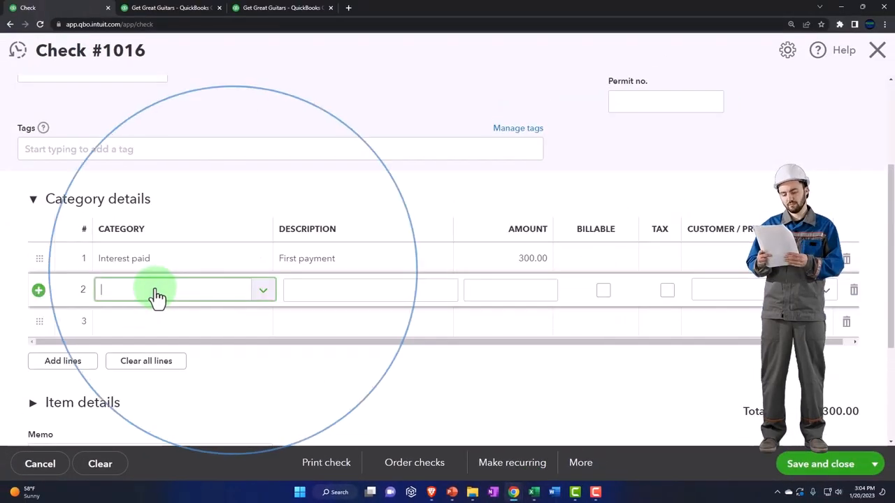
mouse_move(188, 297)
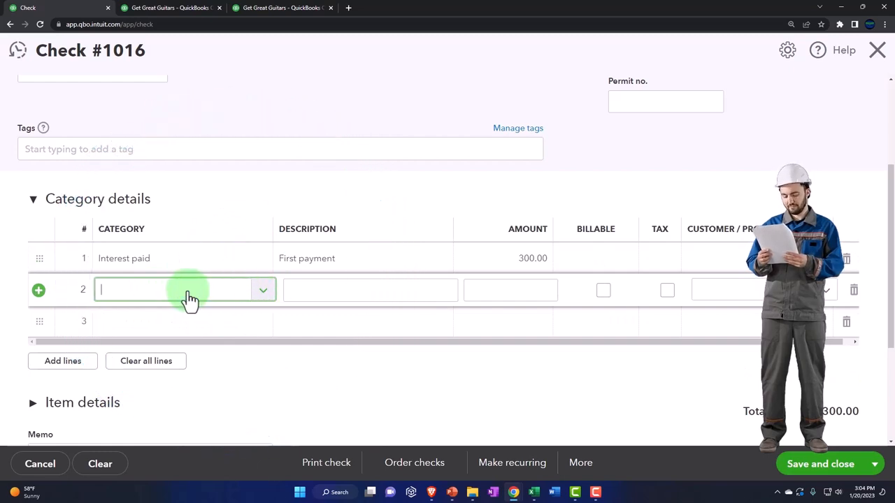
text(LOan)
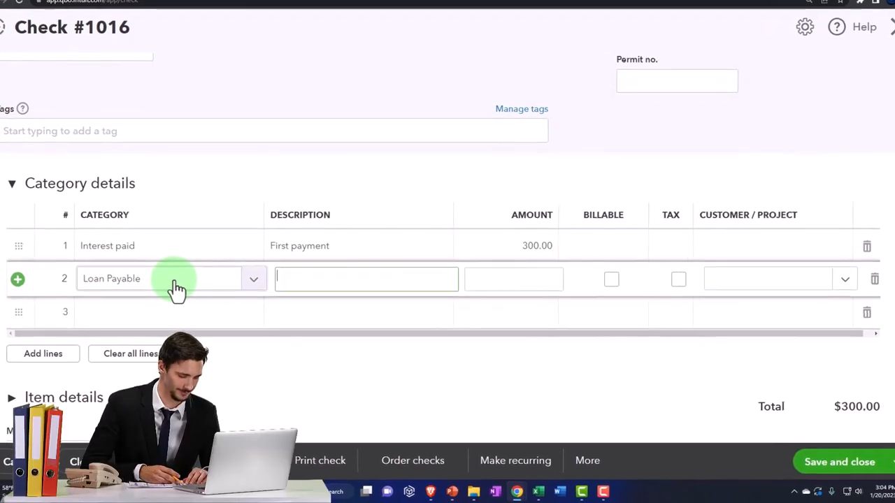
text(First payment)
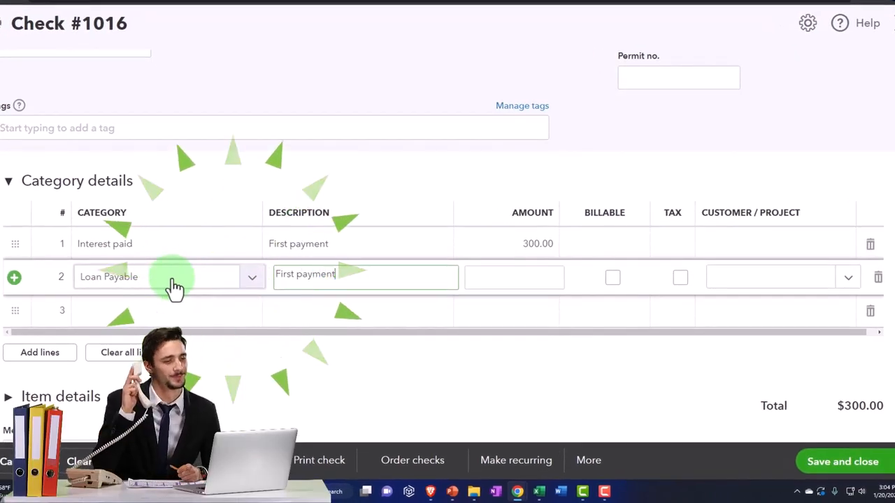
- Enter the 1,058.73 principal from the amortization table as line 2's amount
click(518, 491)
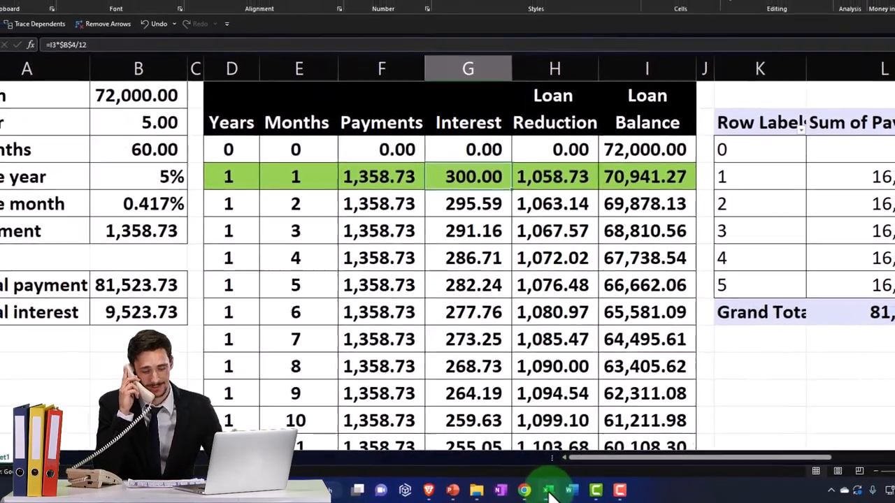
click(523, 490)
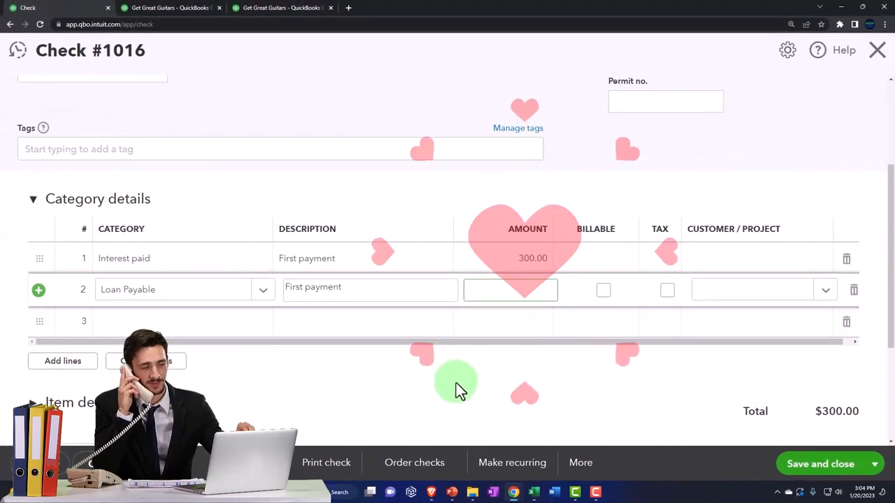
text(1058)
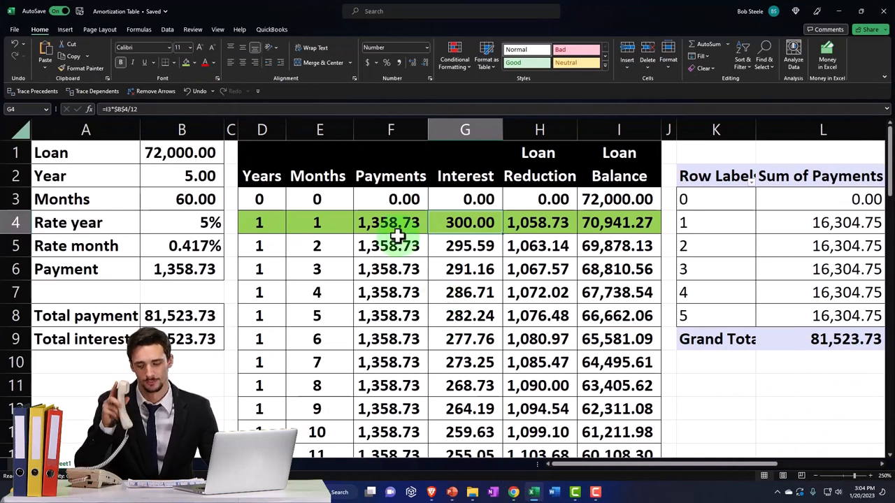
click(538, 492)
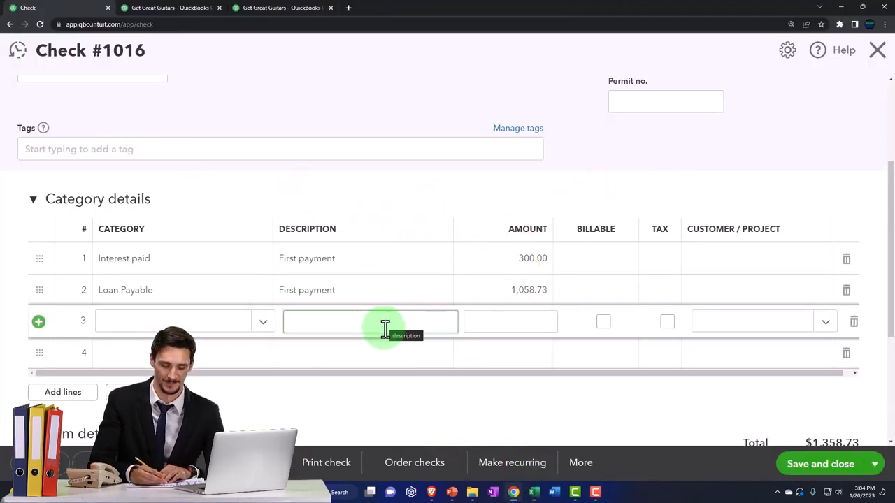
- Review the check's payee, Cash - 2415 account and $1,358.73 total against the amortization table
scroll(up, 3)
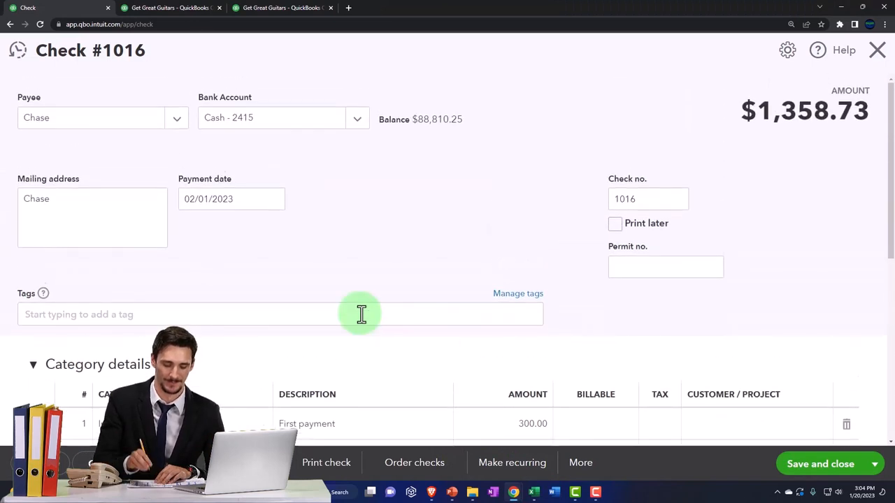
scroll(down, 3)
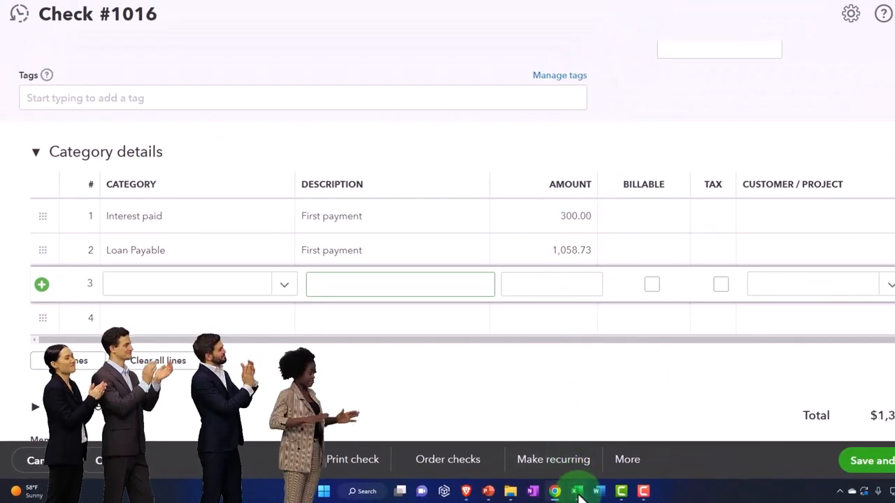
click(576, 491)
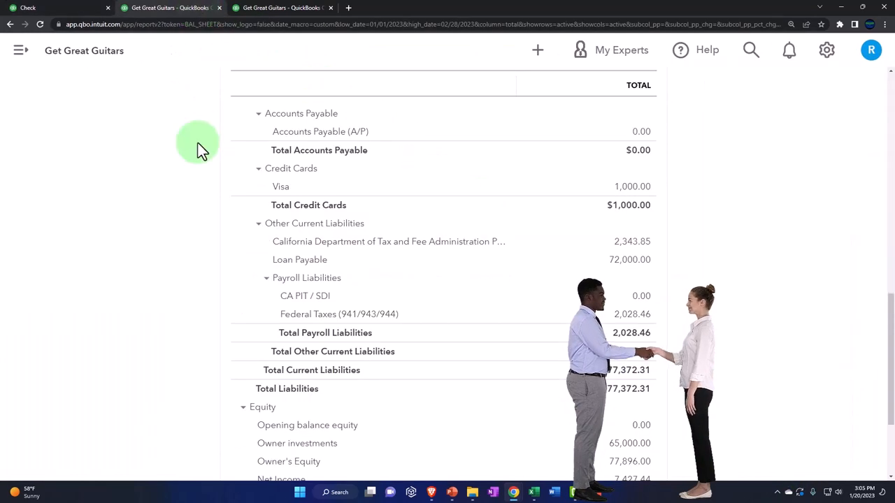
- Drill into the Cash - 2415 balance, then move to the Profit and Loss report
scroll(up, 3)
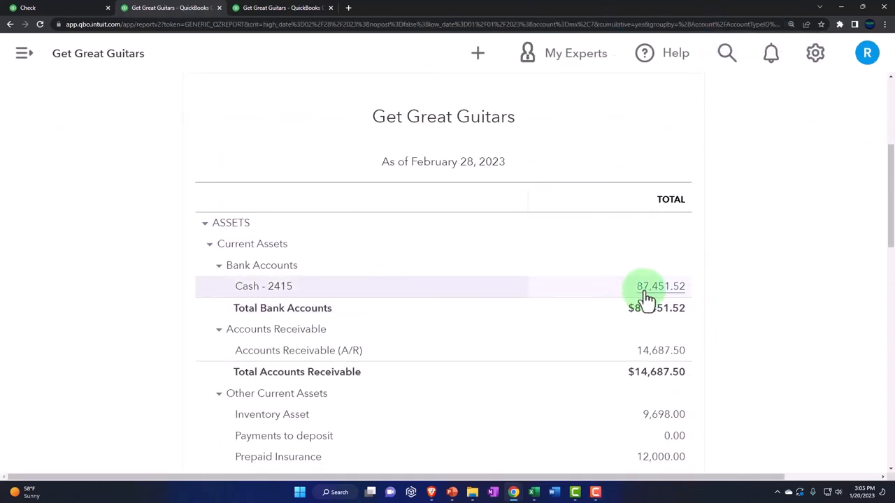
click(660, 286)
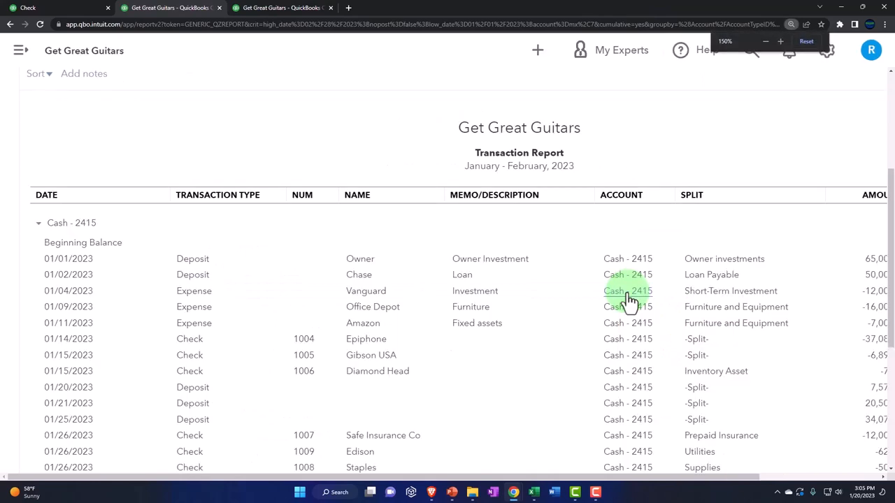
click(806, 41)
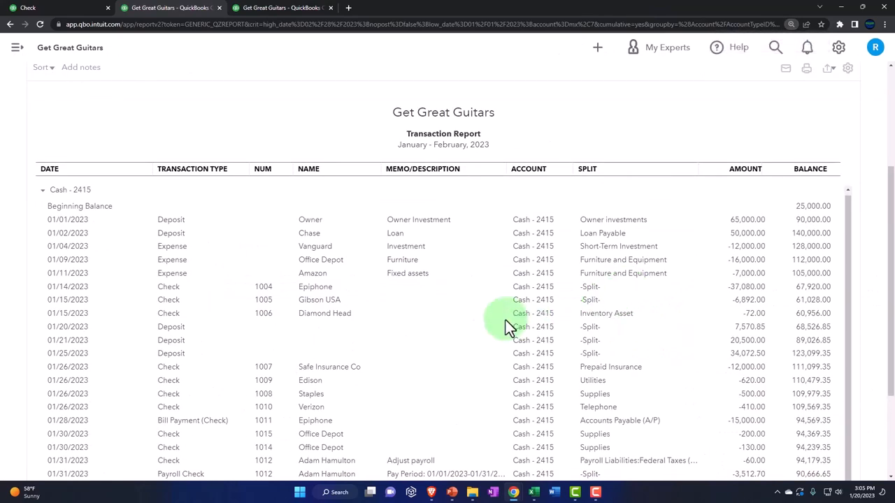
scroll(down, 3)
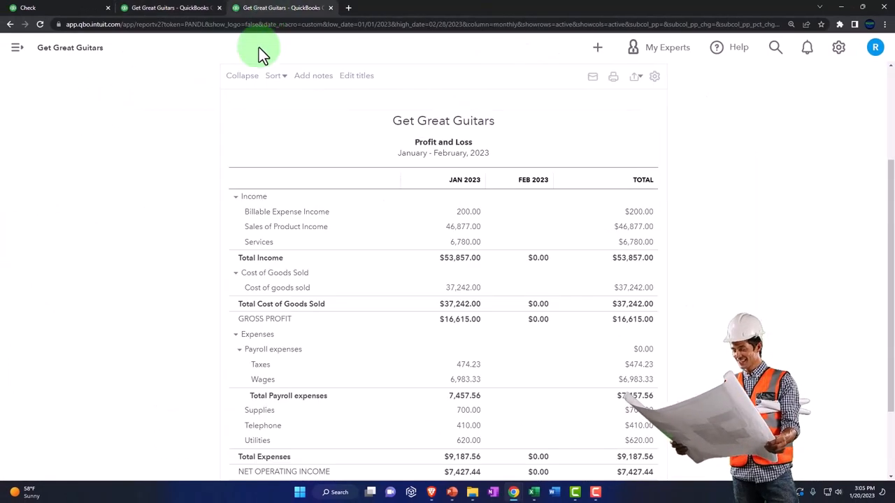
- Rerun the Profit and Loss report and verify February Interest paid shows 300.00
click(870, 197)
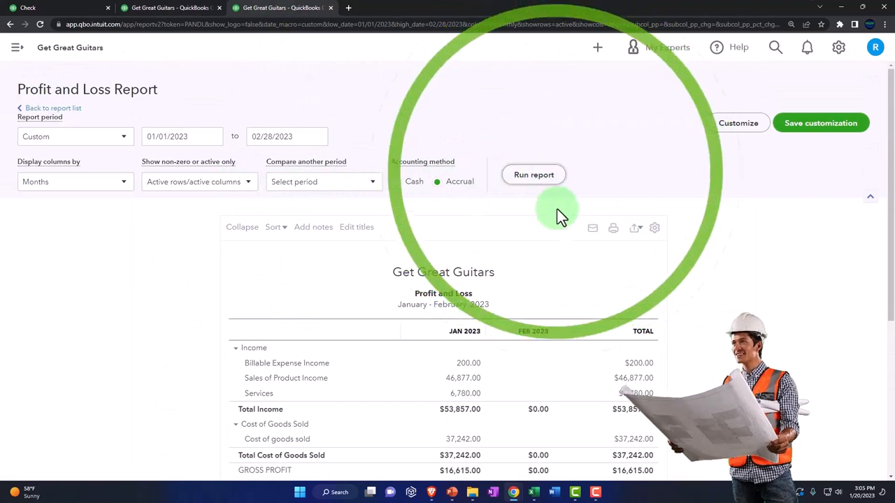
scroll(down, 3)
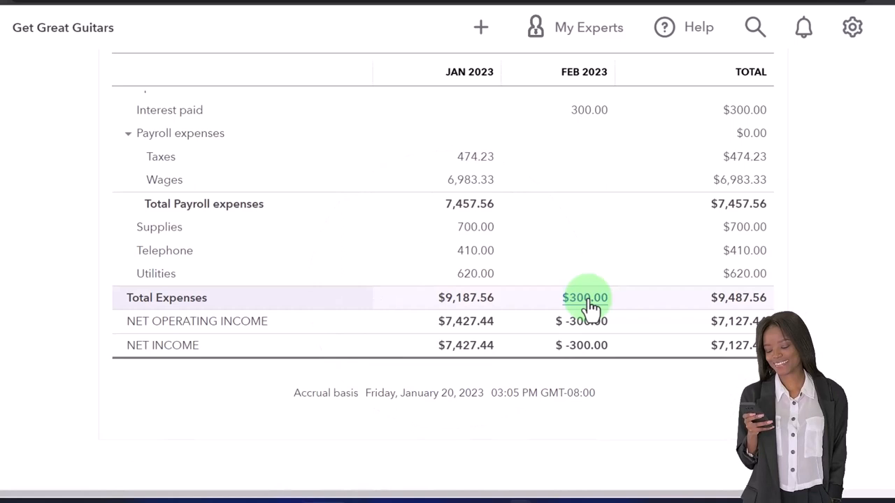
scroll(up, 3)
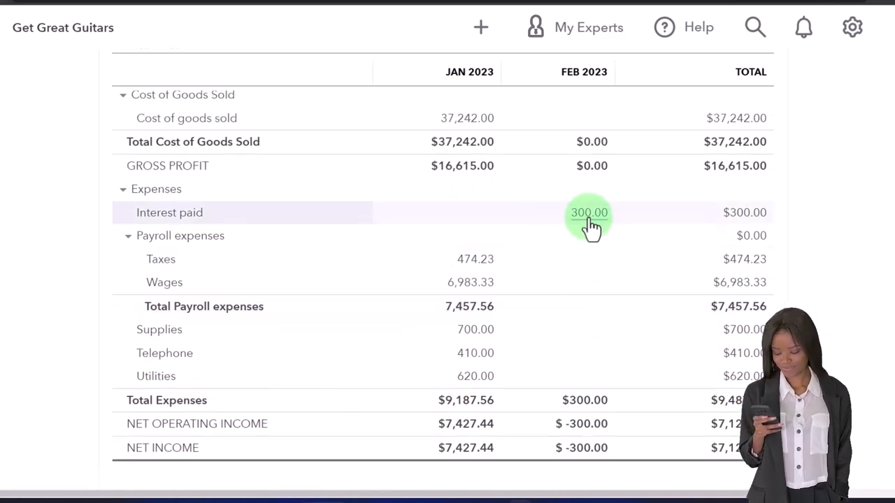